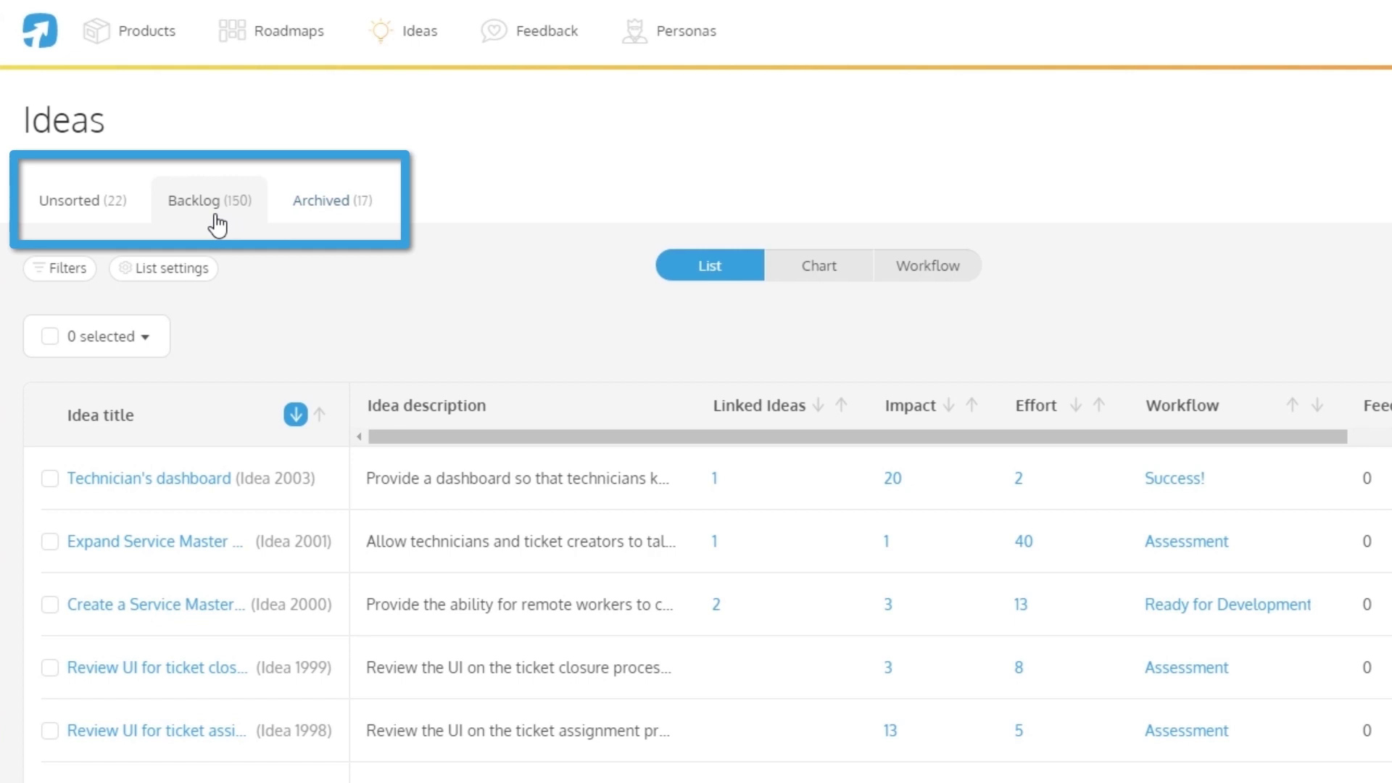
- List the Unsorted ideas and show the workflow stages for the Freemium option idea
{"action": "left_click", "coordinate": [70, 200]}
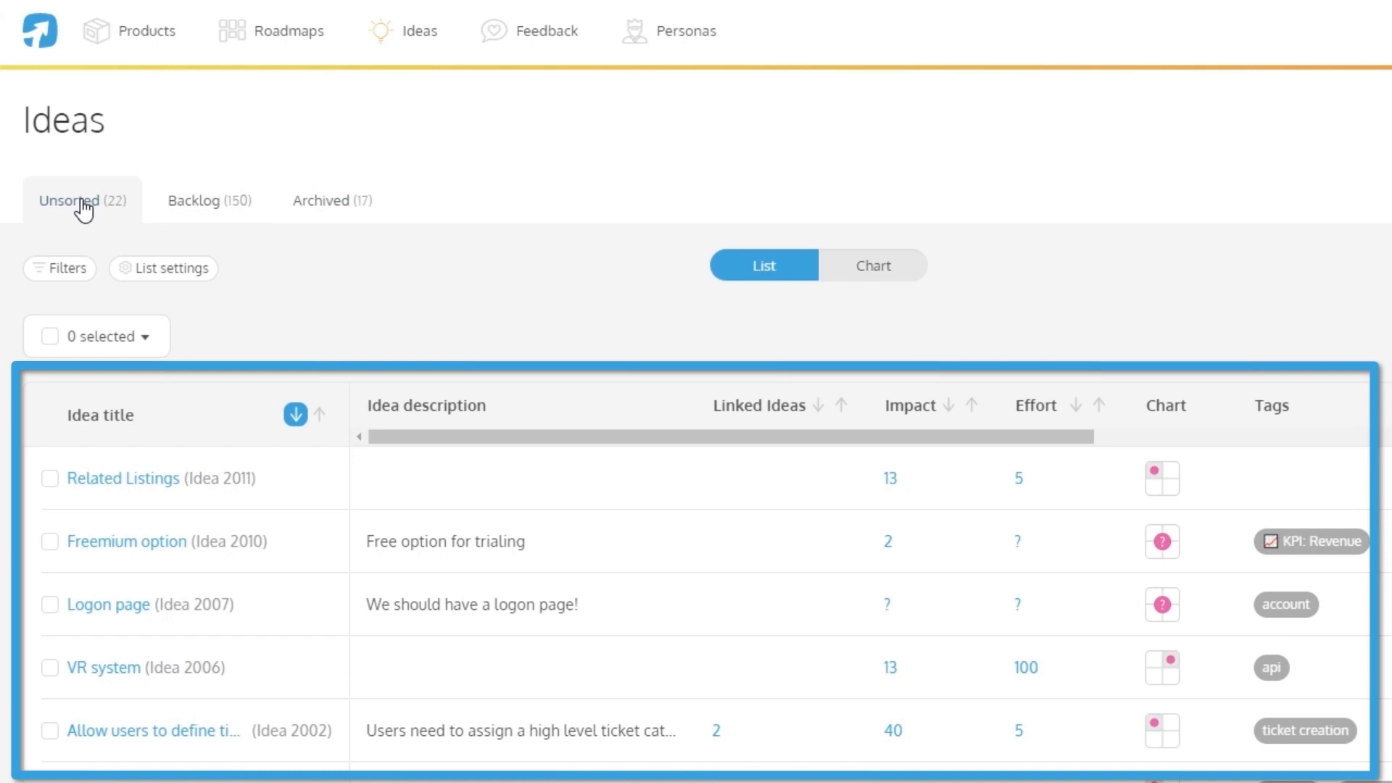
{"action": "mouse_move", "coordinate": [635, 440]}
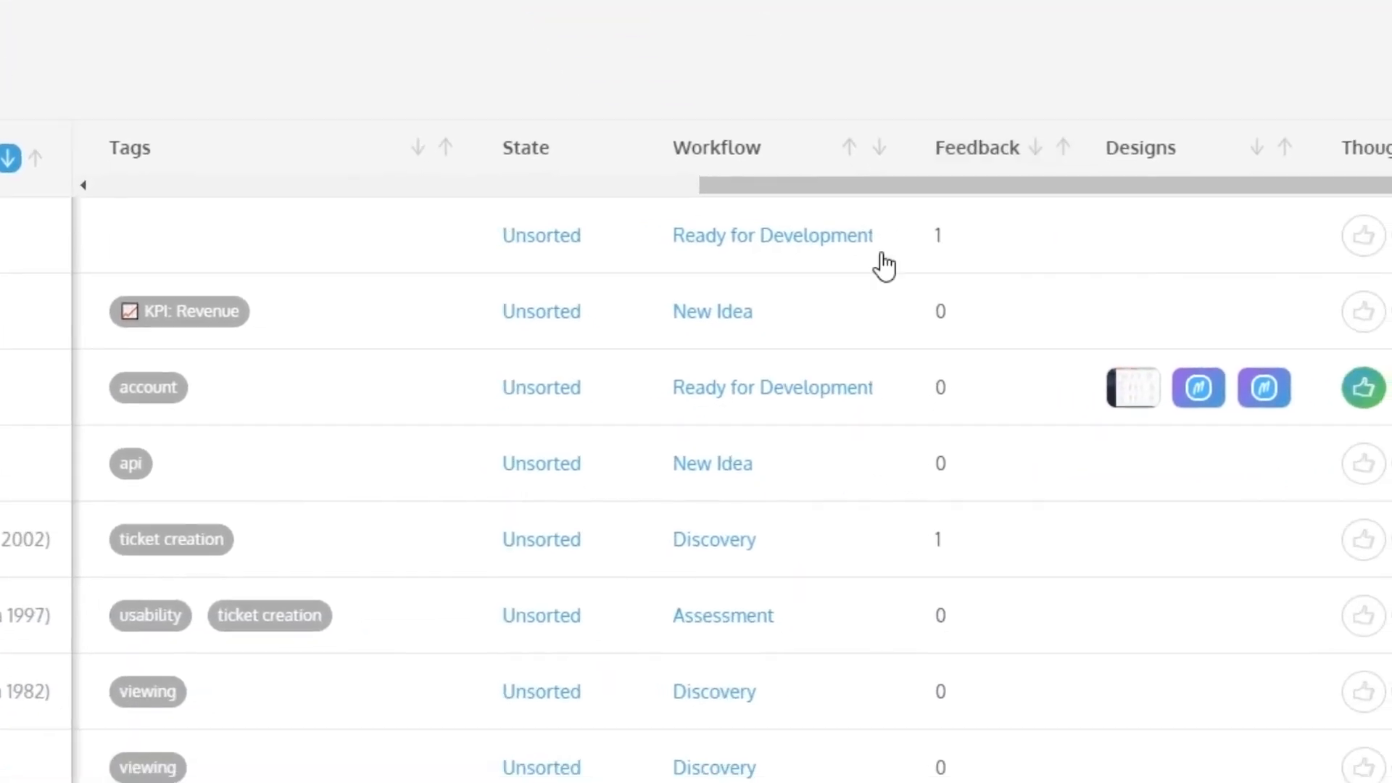
{"action": "left_click", "coordinate": [712, 311]}
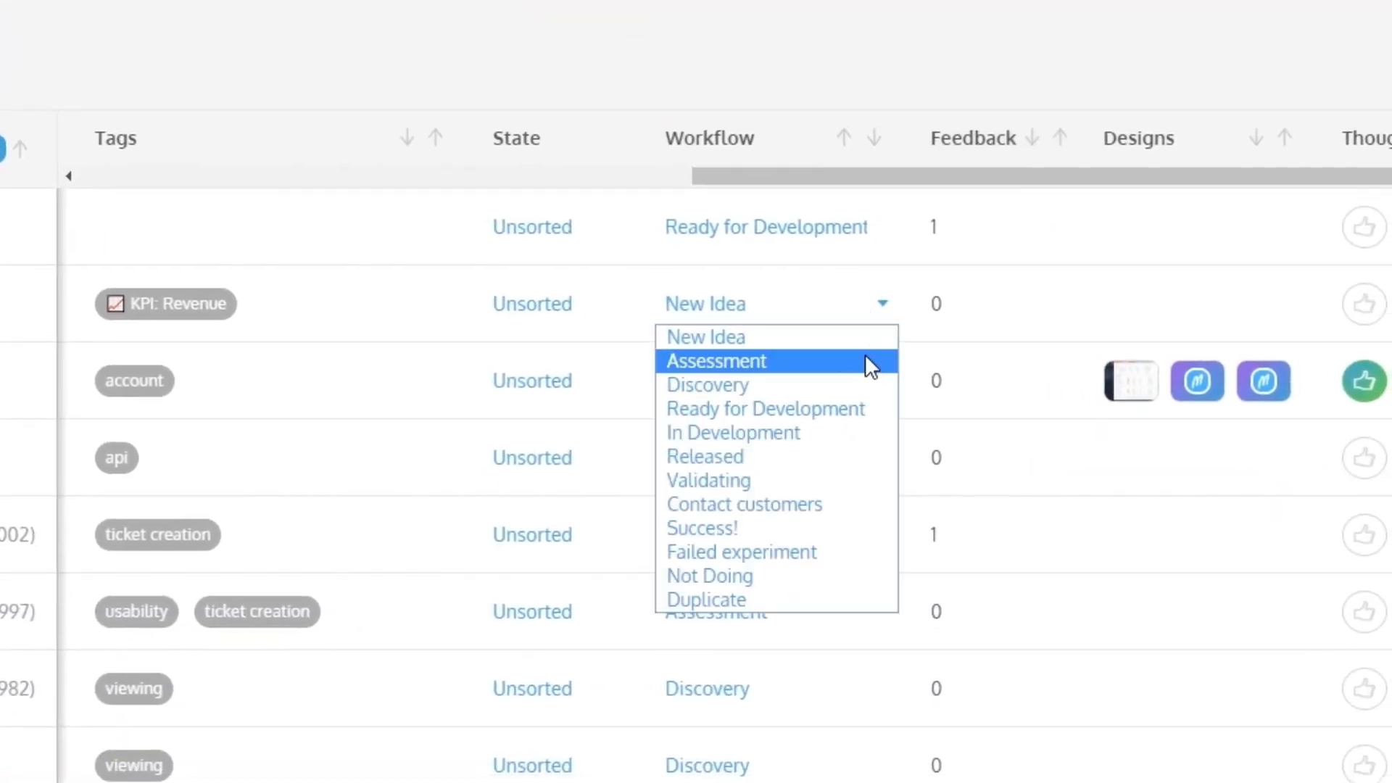
{"action": "mouse_move", "coordinate": [799, 318]}
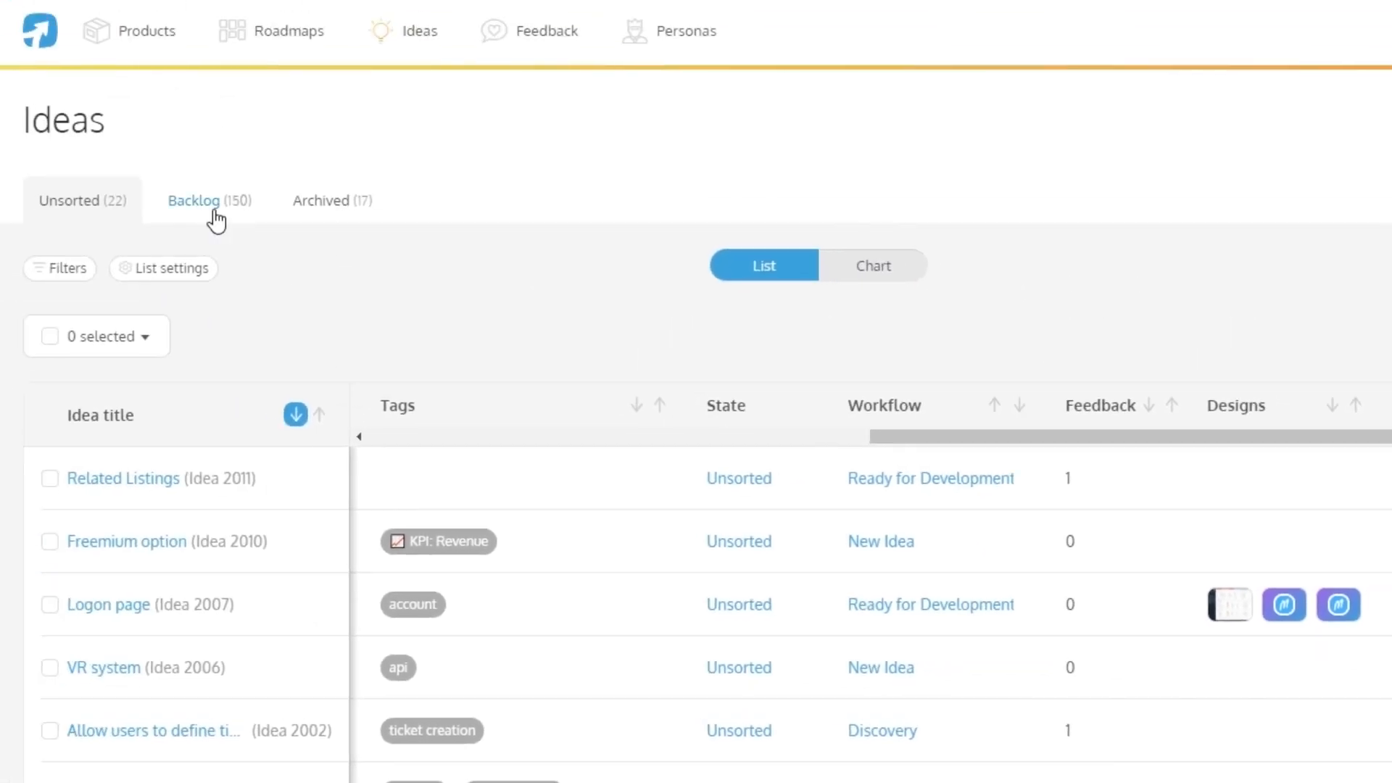
- Switch to the Backlog list and review its column visibility toggles in List settings
{"action": "left_click", "coordinate": [209, 200]}
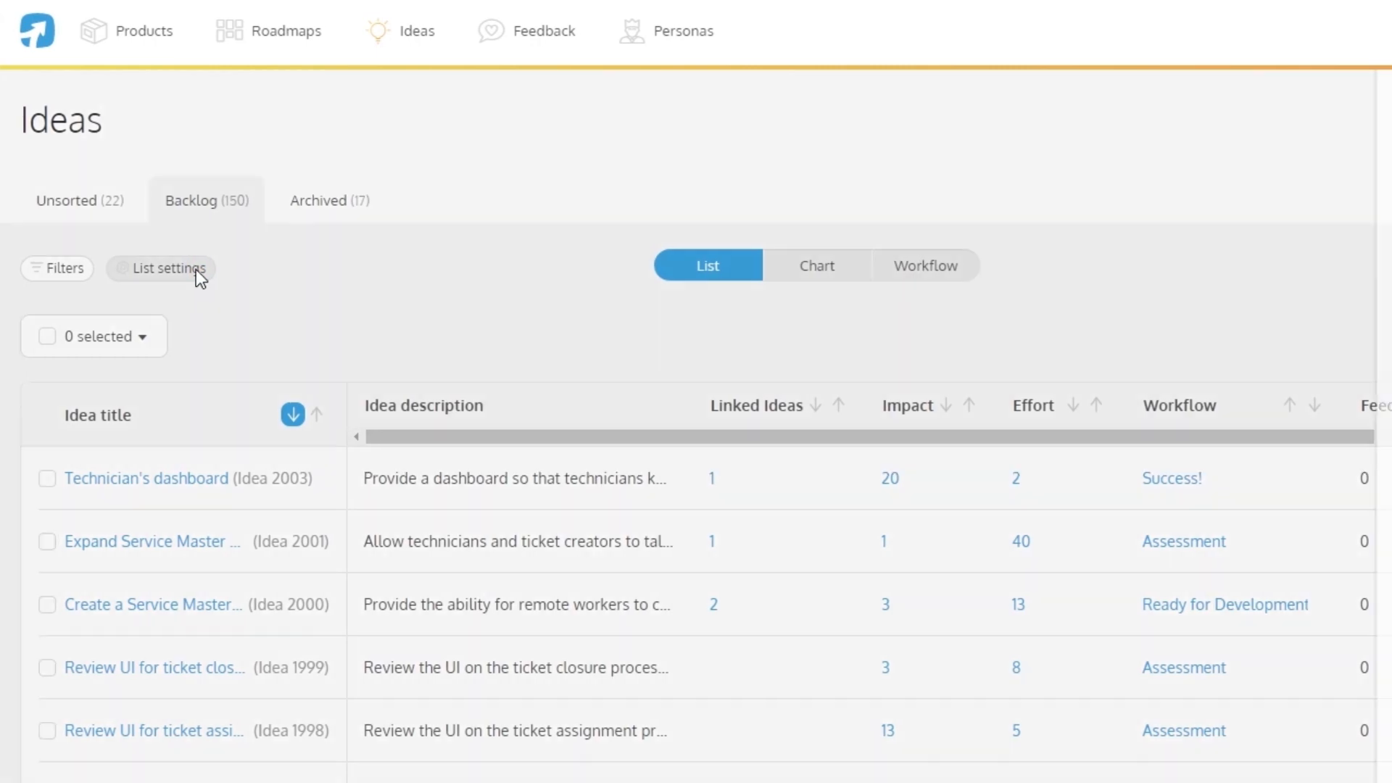
{"action": "left_click", "coordinate": [169, 268]}
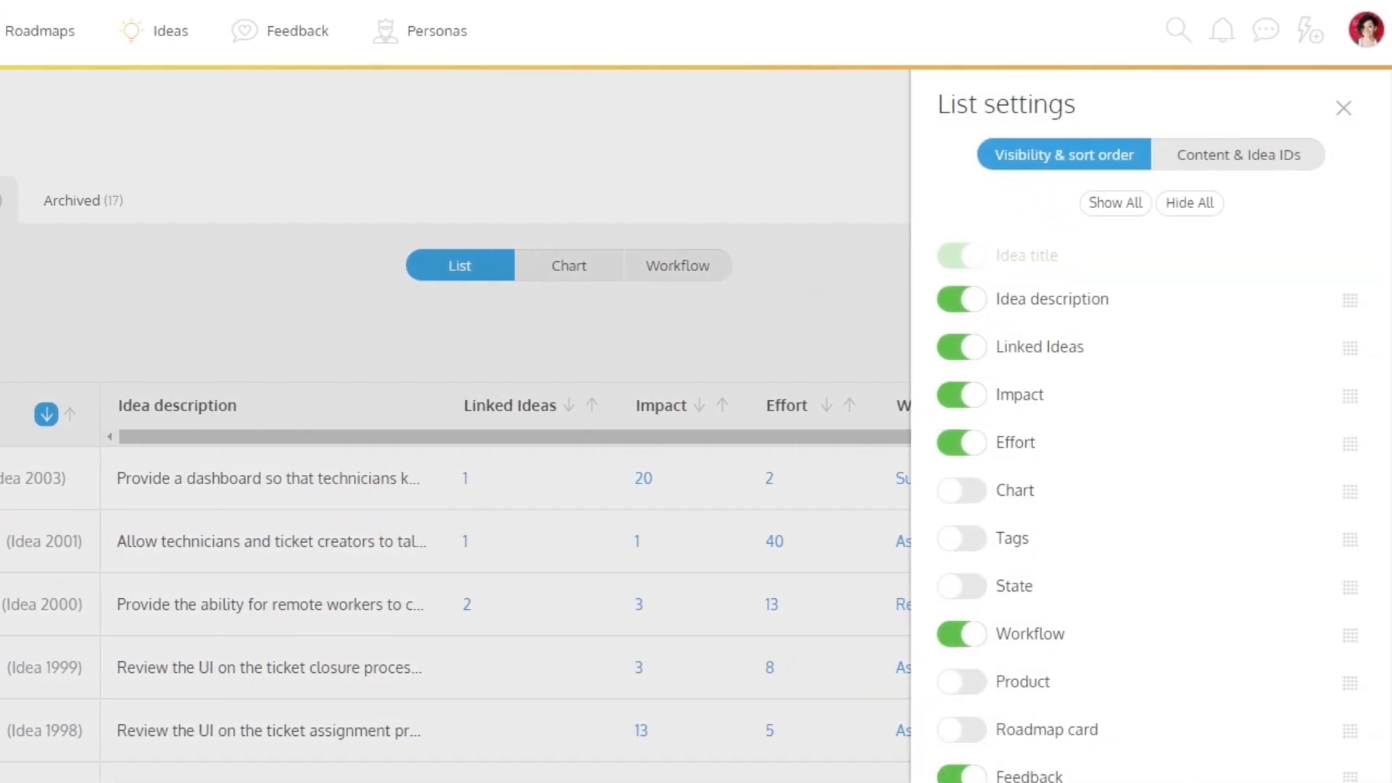
{"action": "scroll", "scroll_direction": "down", "scroll_amount": 3}
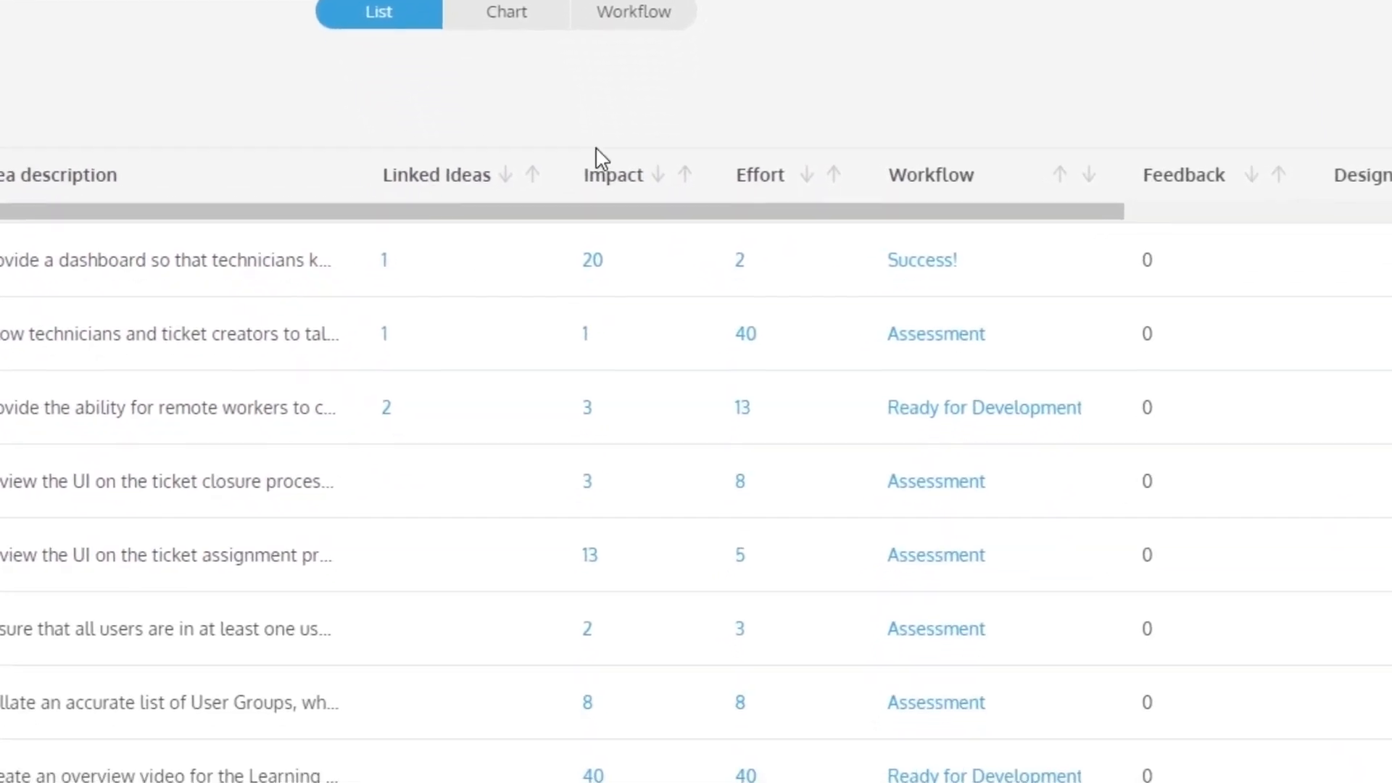
- Switch the Backlog to the impact-versus-effort chart view
{"action": "left_click", "coordinate": [984, 407]}
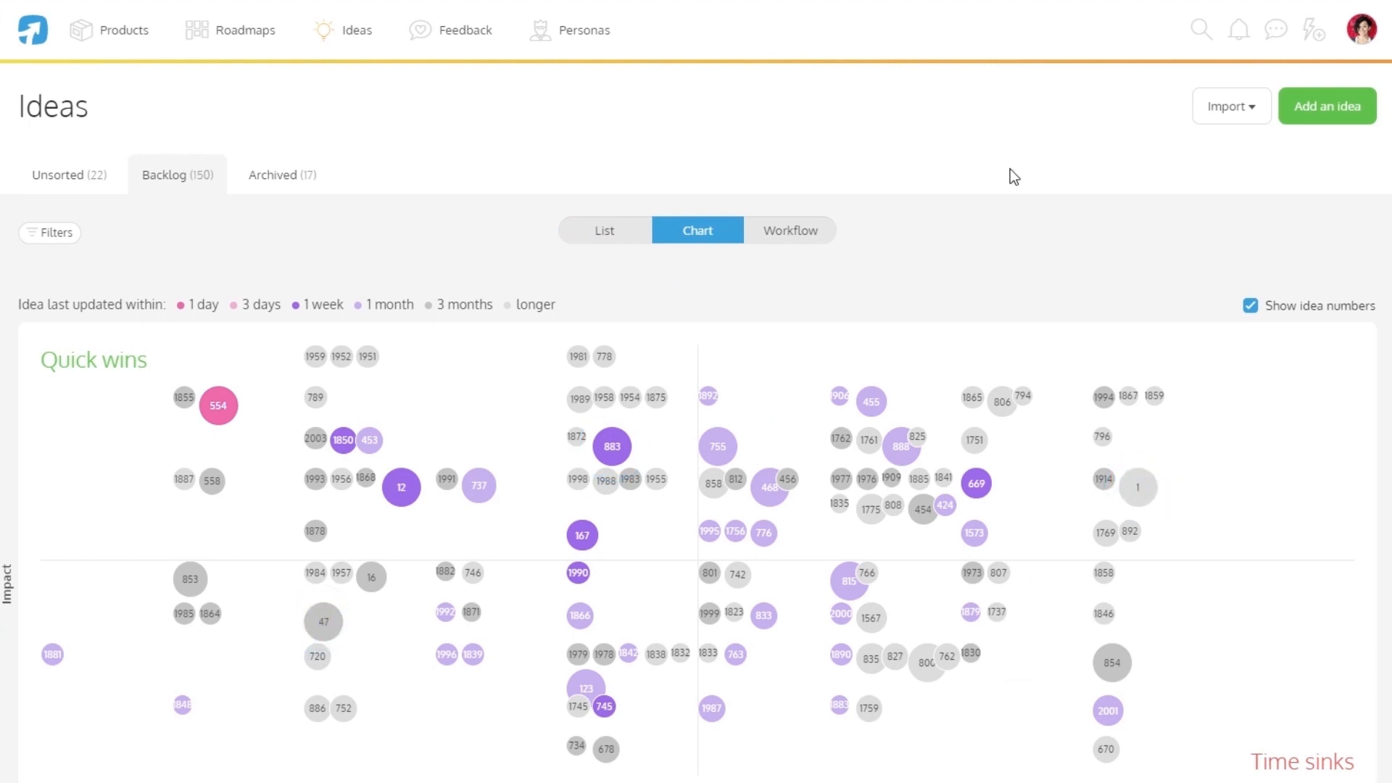
- Show the Backlog as a workflow board by stage and open the Filters sidebar
{"action": "left_click", "coordinate": [789, 230]}
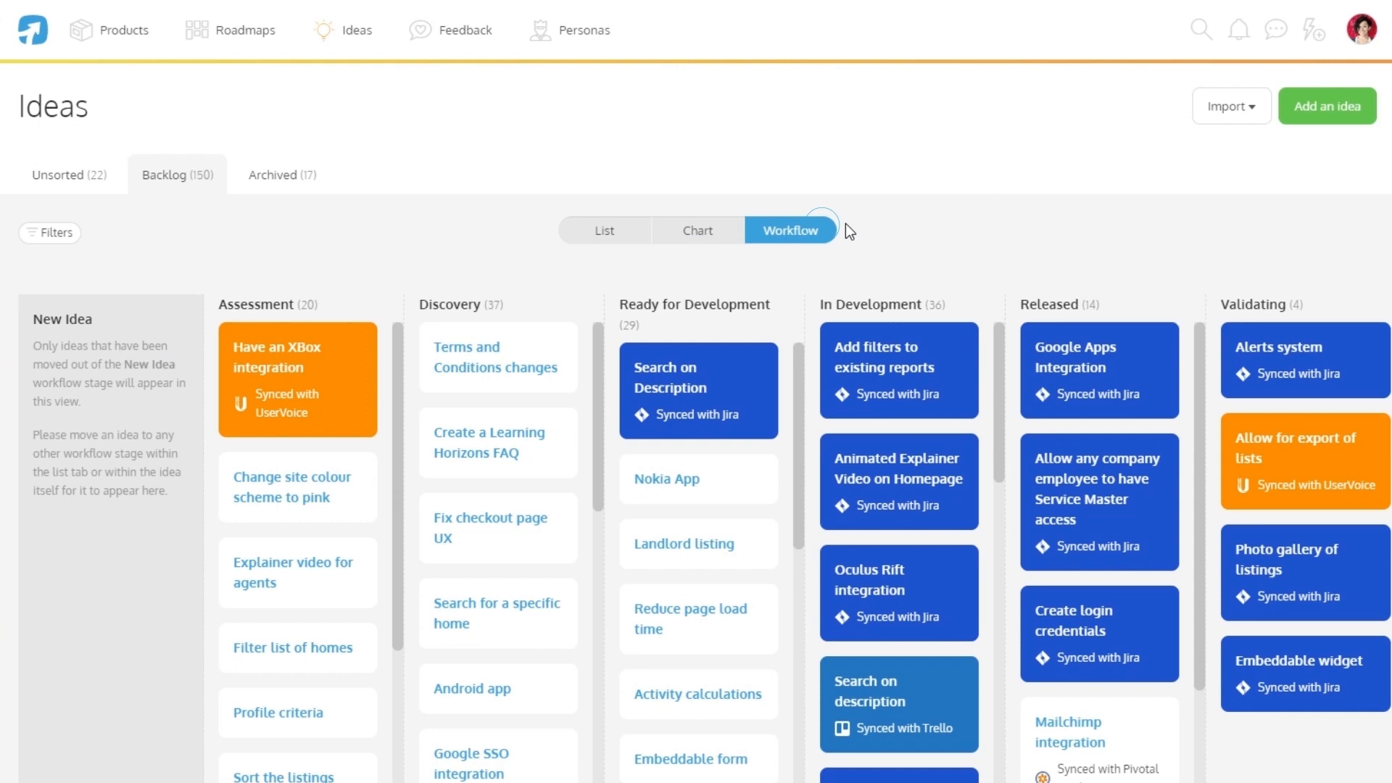
{"action": "scroll", "scroll_direction": "down", "scroll_amount": 3}
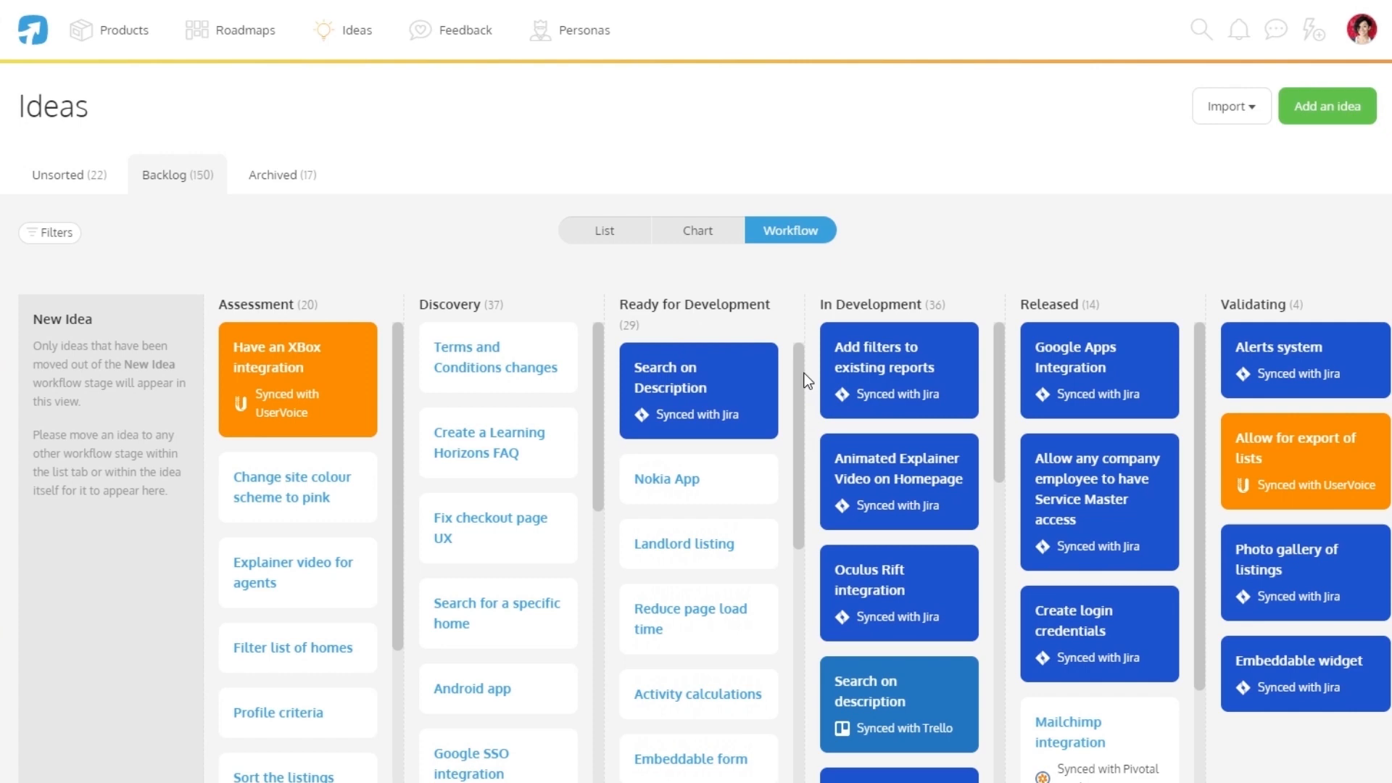
{"action": "left_click", "coordinate": [50, 233]}
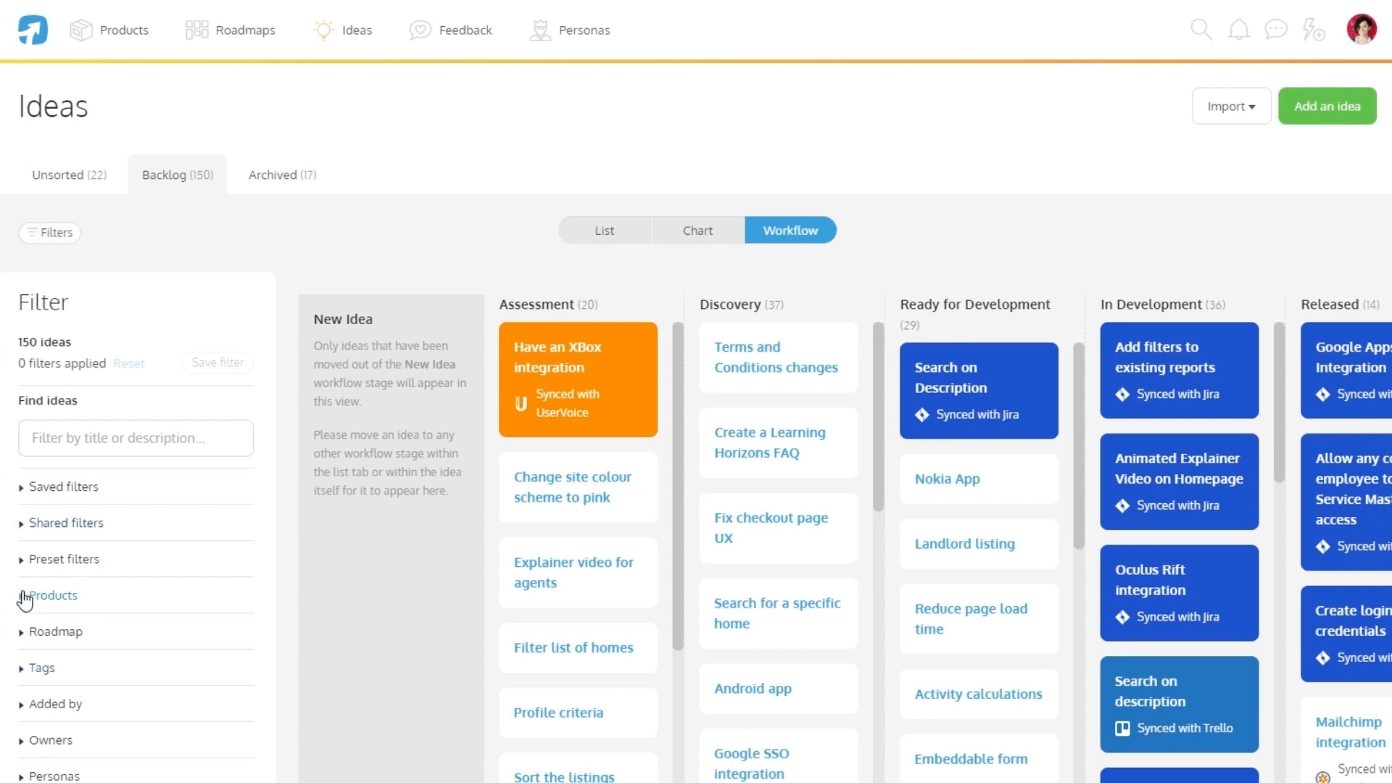
- Filter products to No Product and Content Management System, then open archived idea 'New link to go to profile'
{"action": "left_click", "coordinate": [50, 594]}
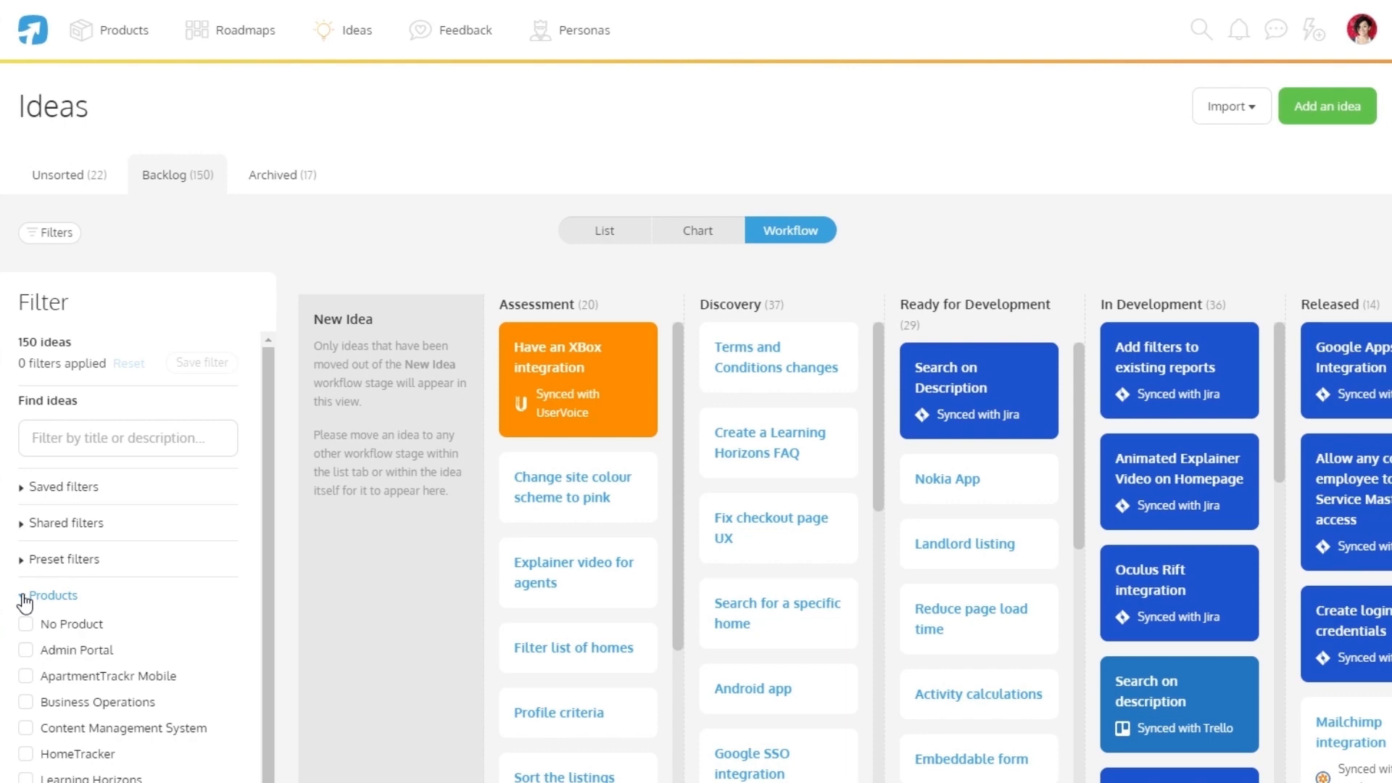
{"action": "left_click", "coordinate": [26, 727]}
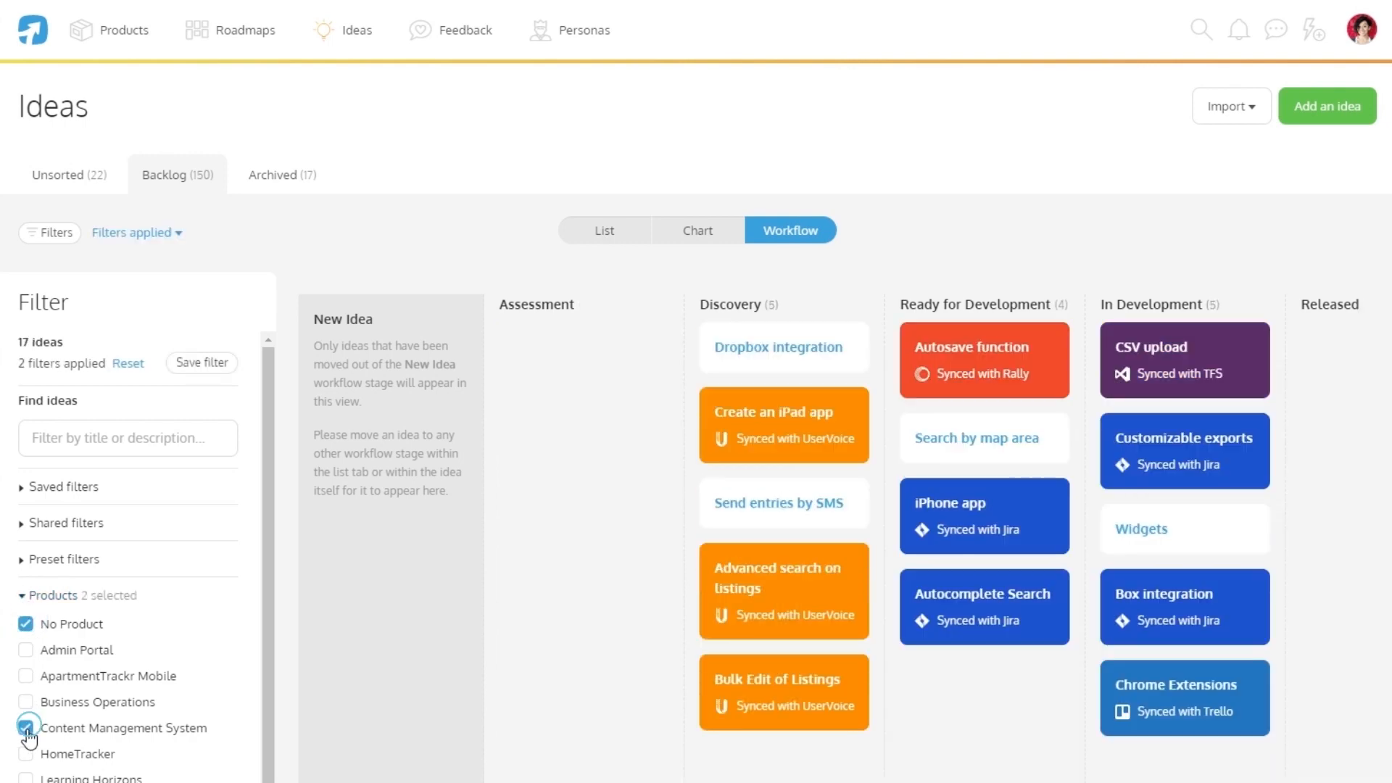
{"action": "left_click", "coordinate": [26, 727]}
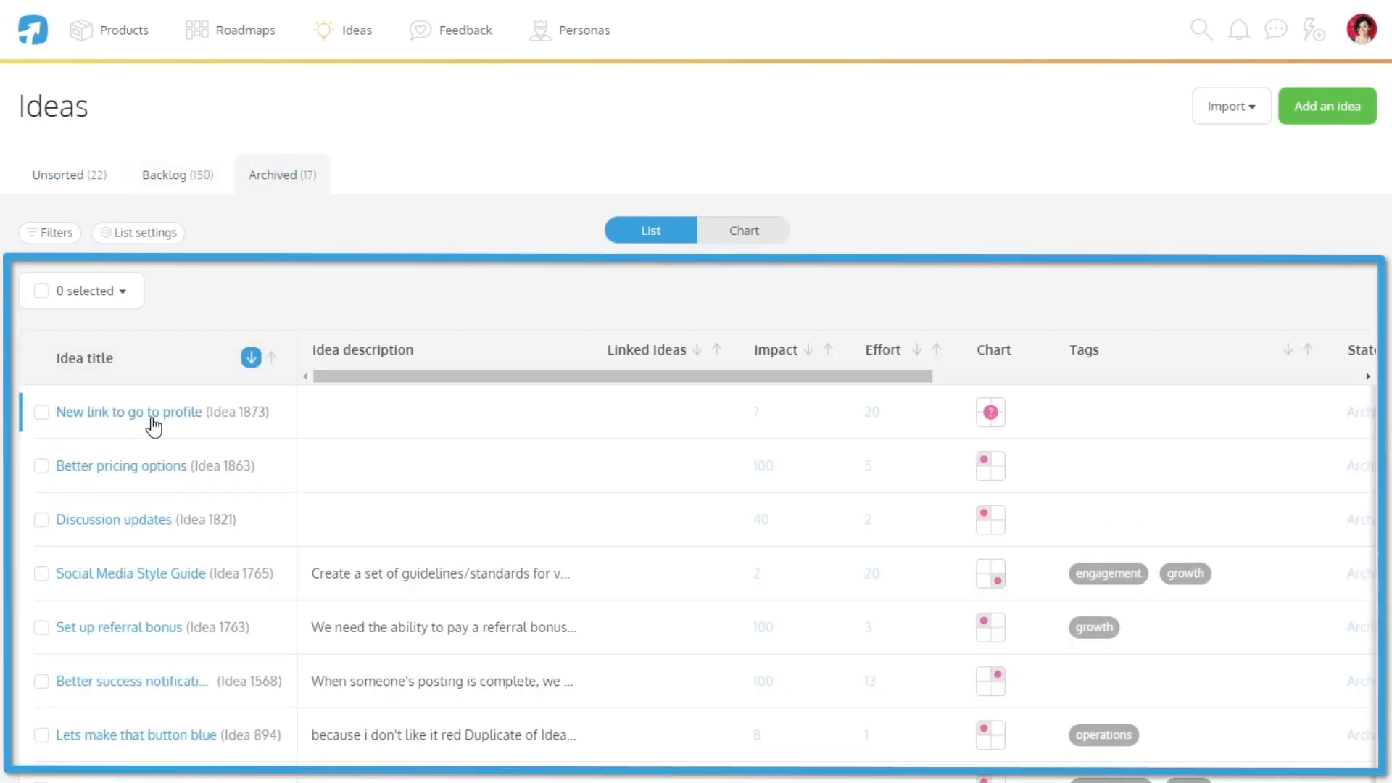
{"action": "left_click", "coordinate": [129, 411]}
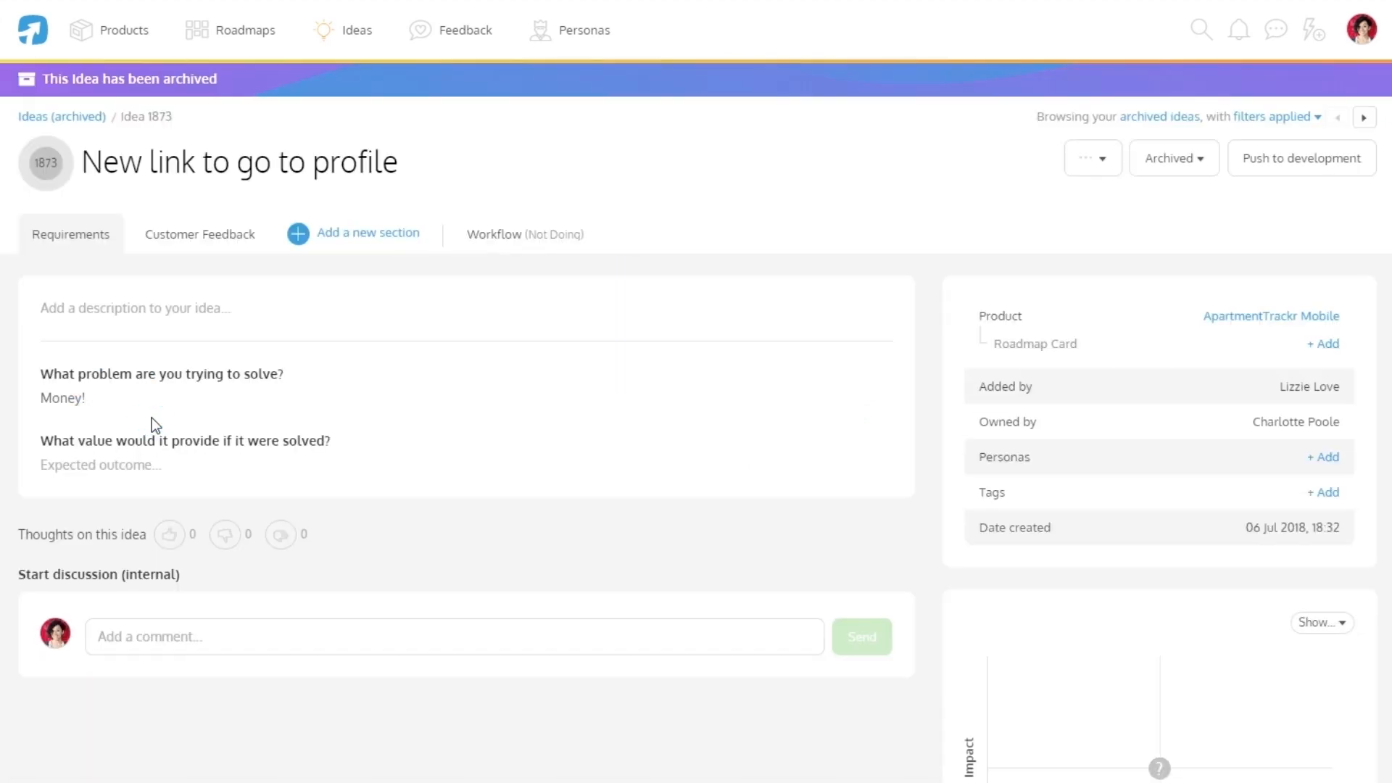